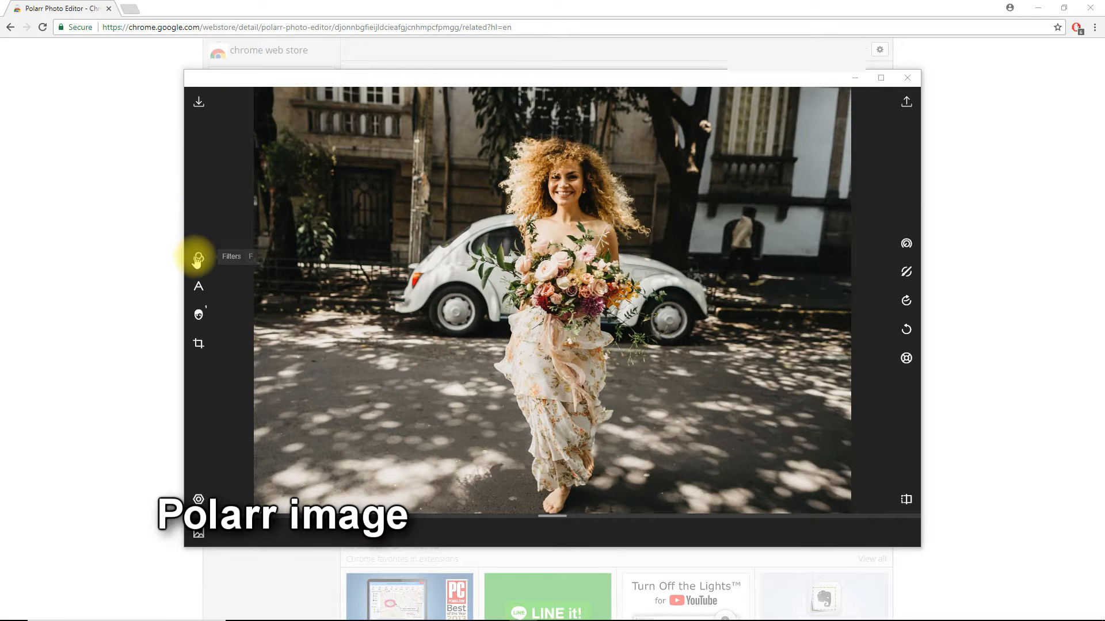
Browse the Filters, Crop and Masks panels, then show Editing History and toggle Guides
left_click(198, 258)
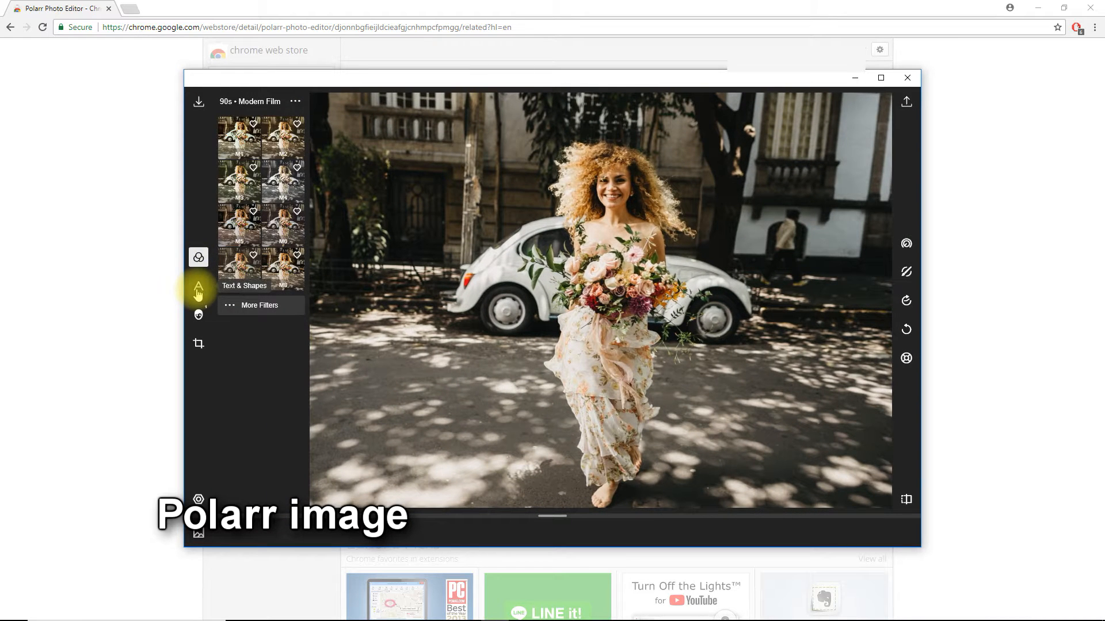
left_click(198, 315)
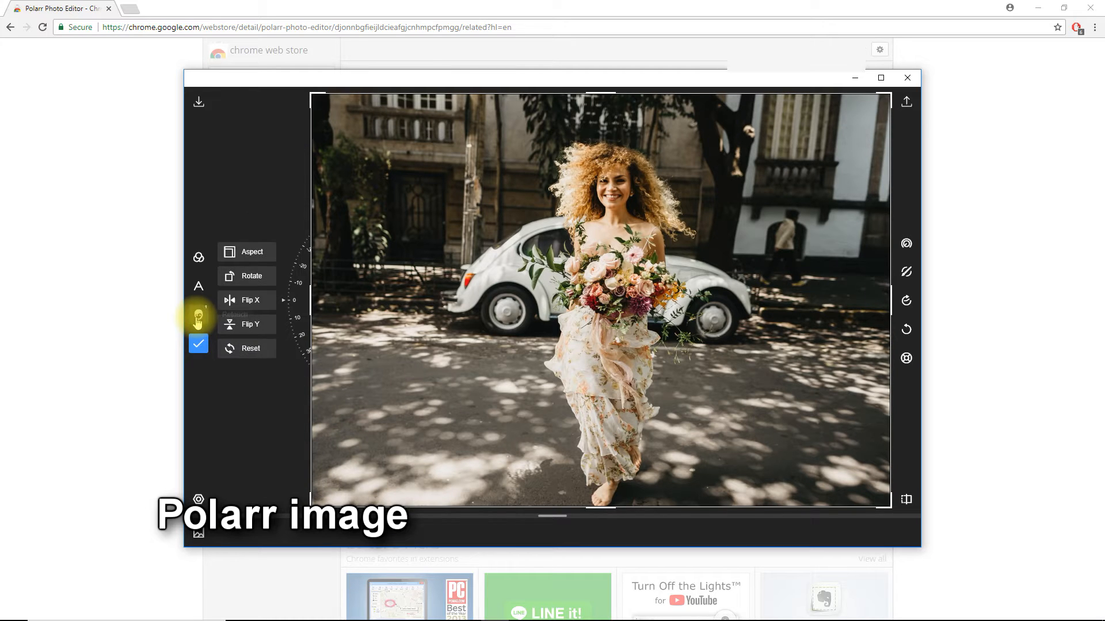
left_click(198, 314)
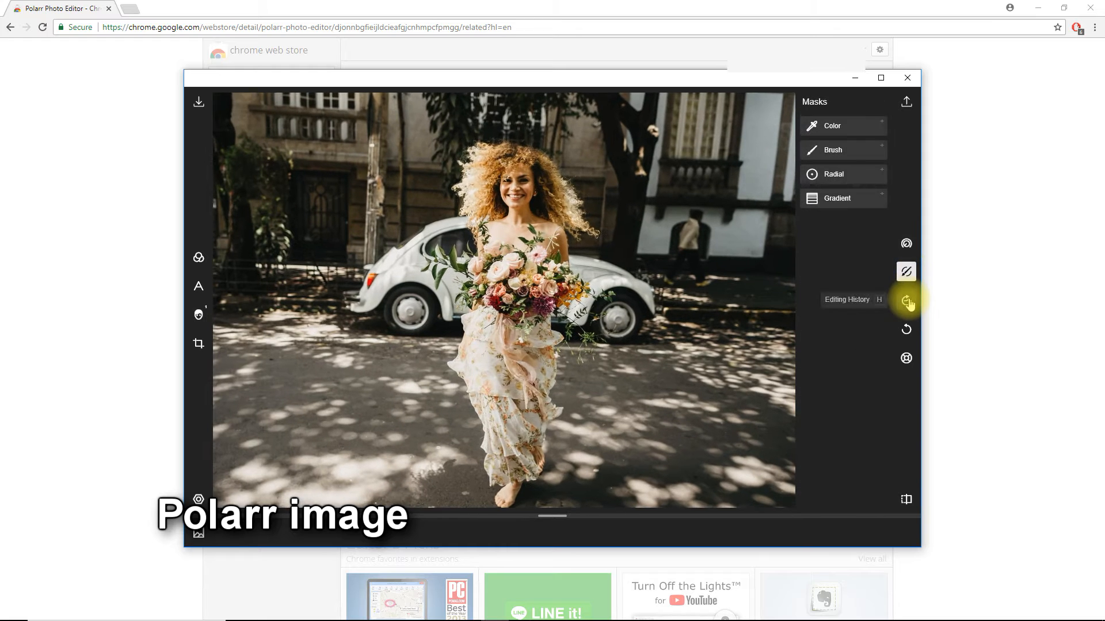
left_click(907, 301)
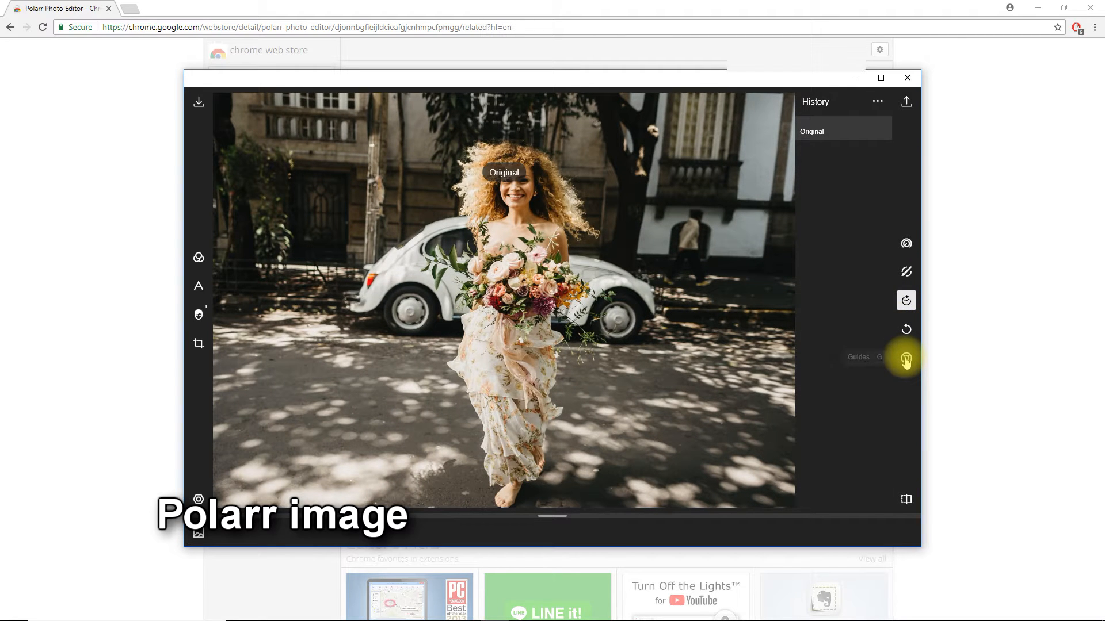
left_click(906, 358)
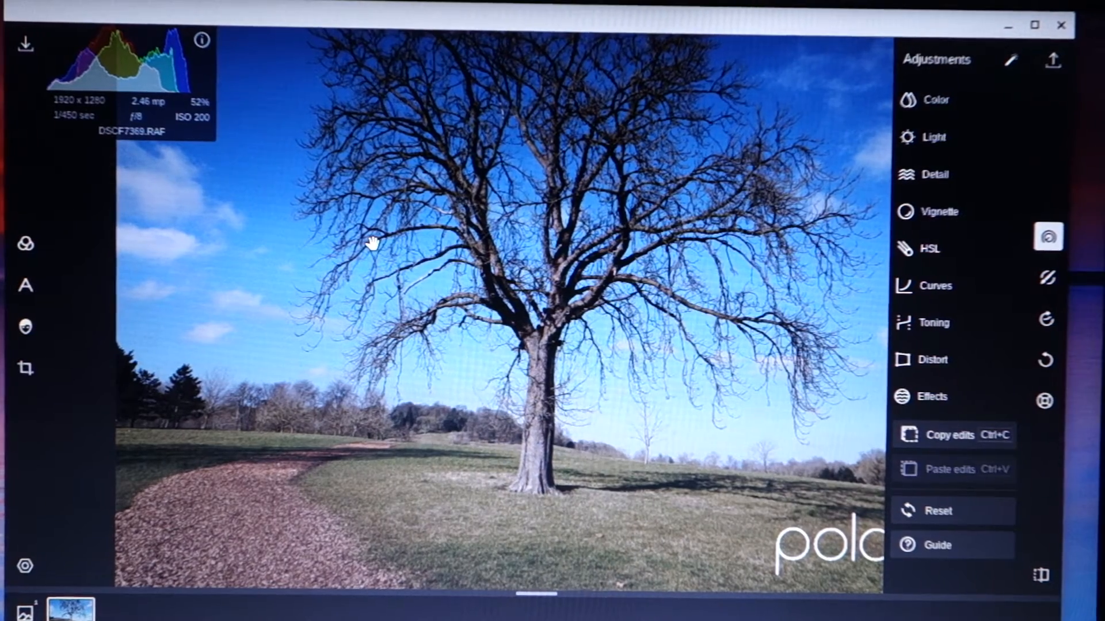
mouse_move(159, 134)
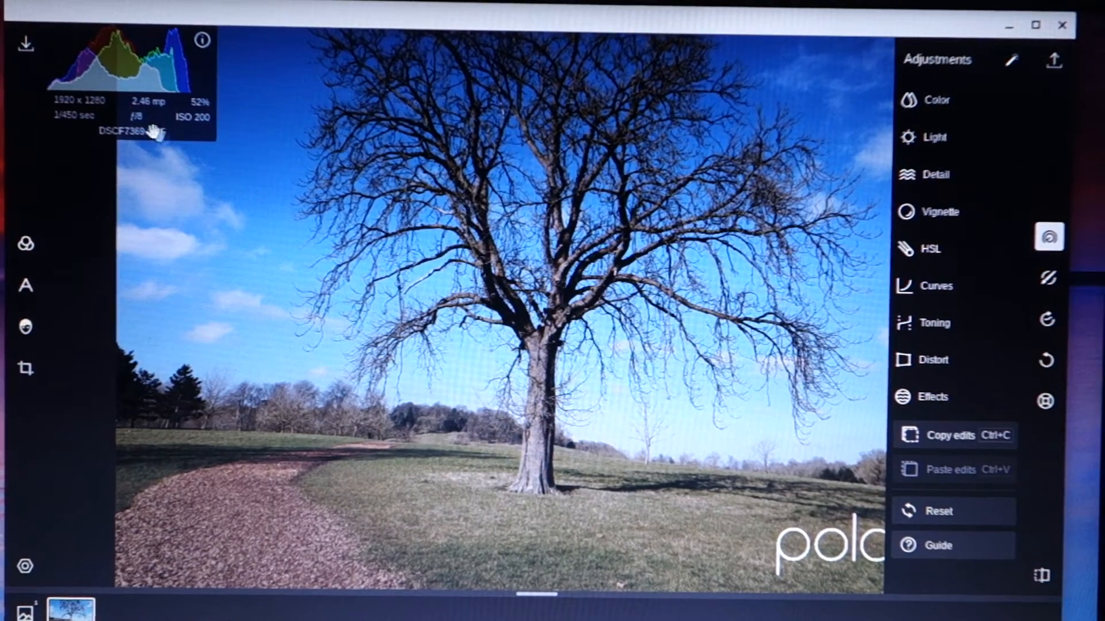
Show the tree photo's histogram and shooting details overlay
left_click(25, 244)
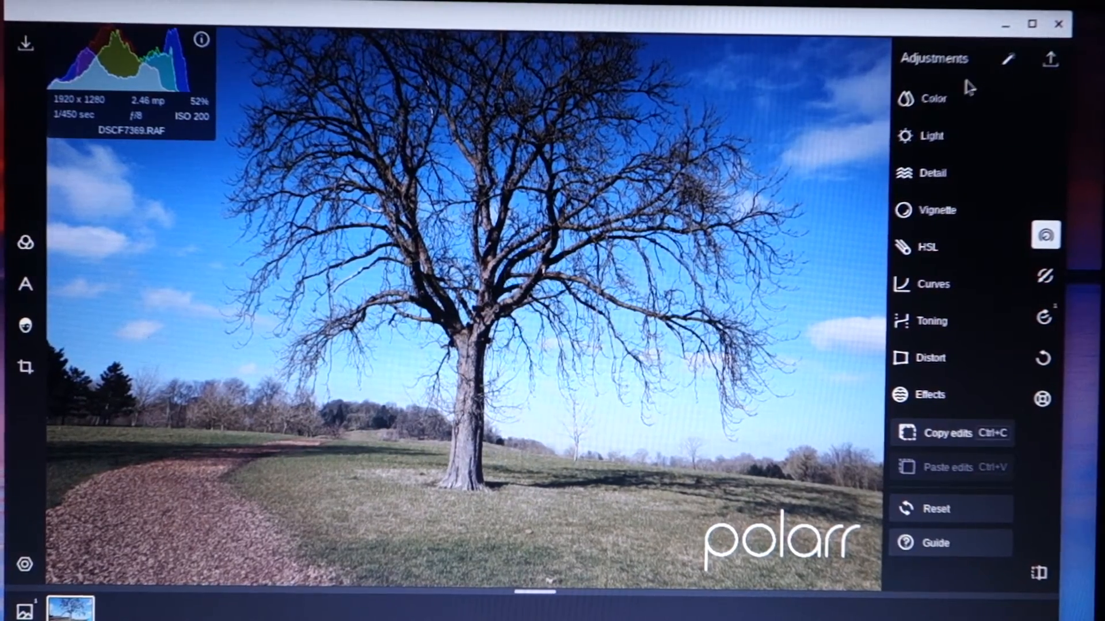
In the Color section, set Temp to -7 and Saturation to 5
left_click(932, 97)
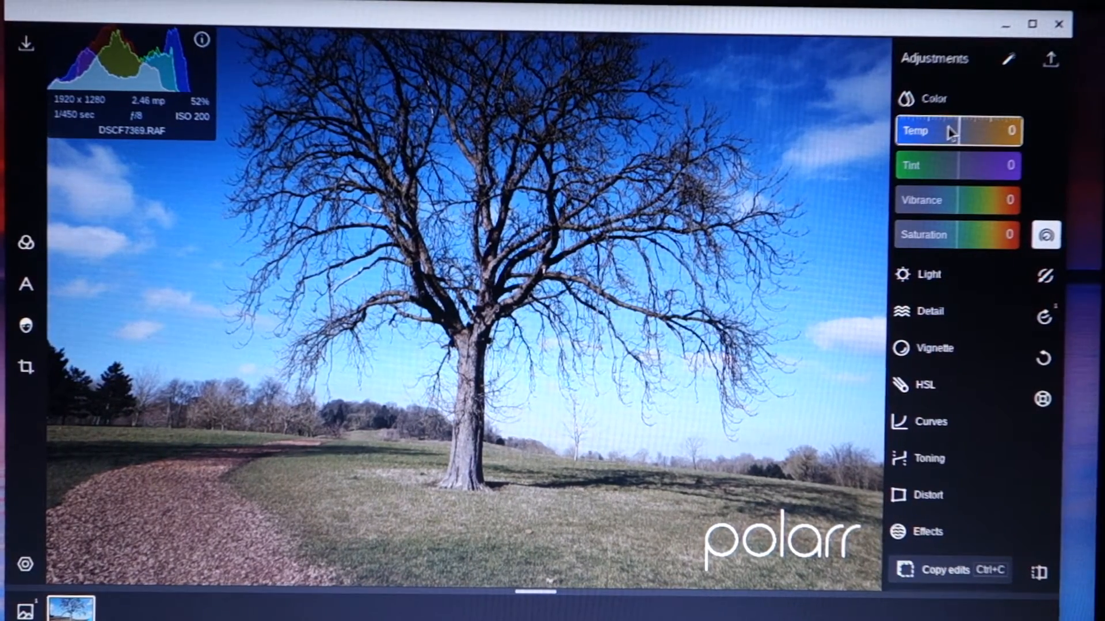
left_click_drag(966, 132, 954, 131)
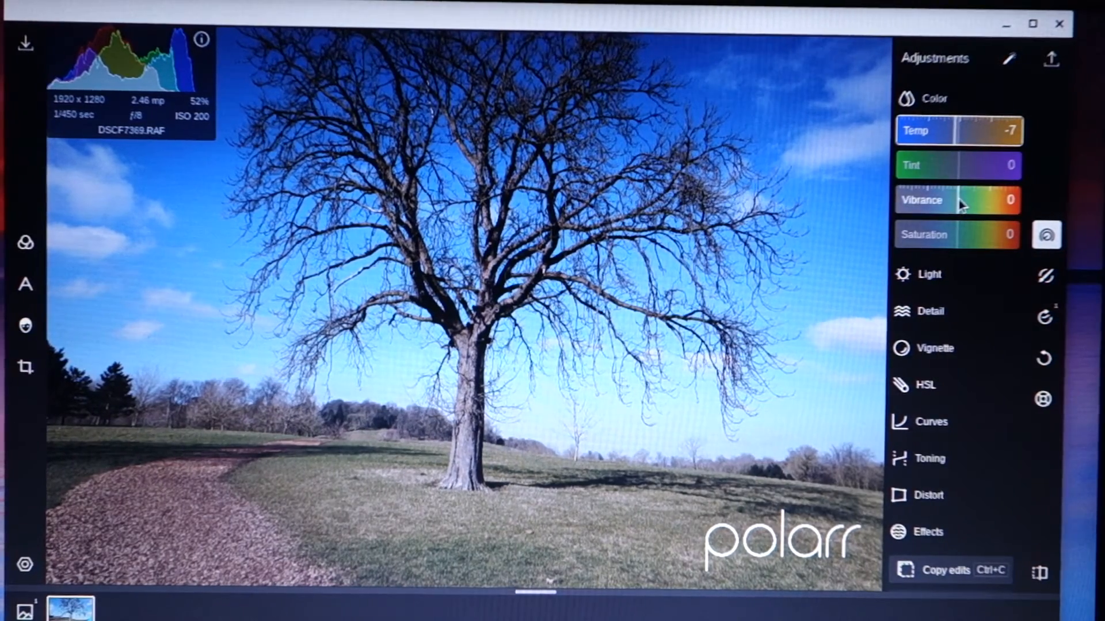
left_click_drag(923, 235, 958, 235)
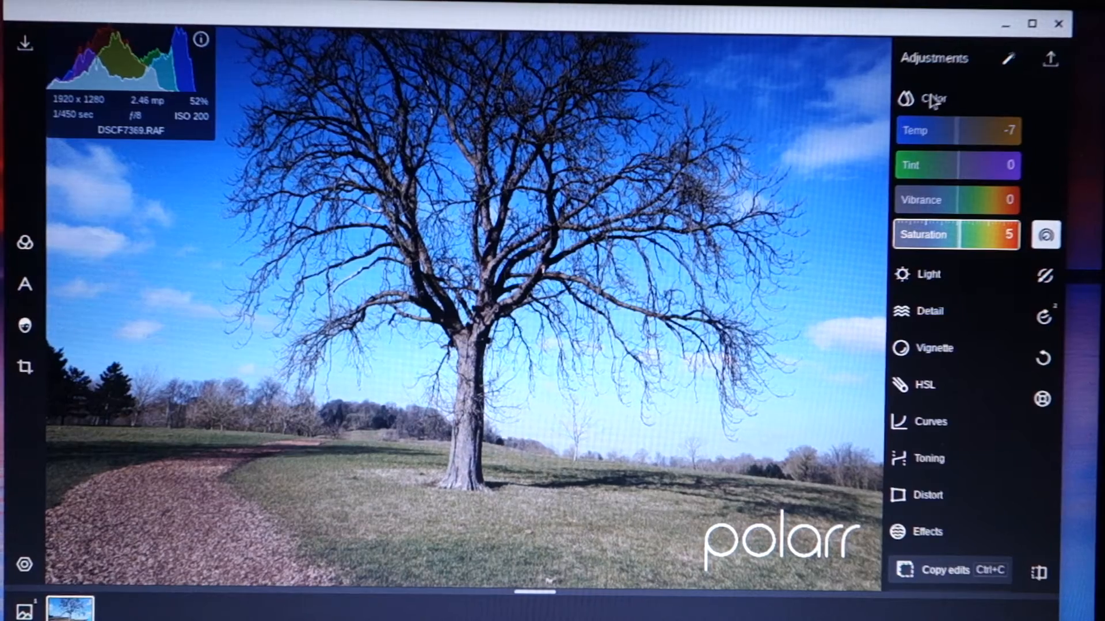
left_click(935, 98)
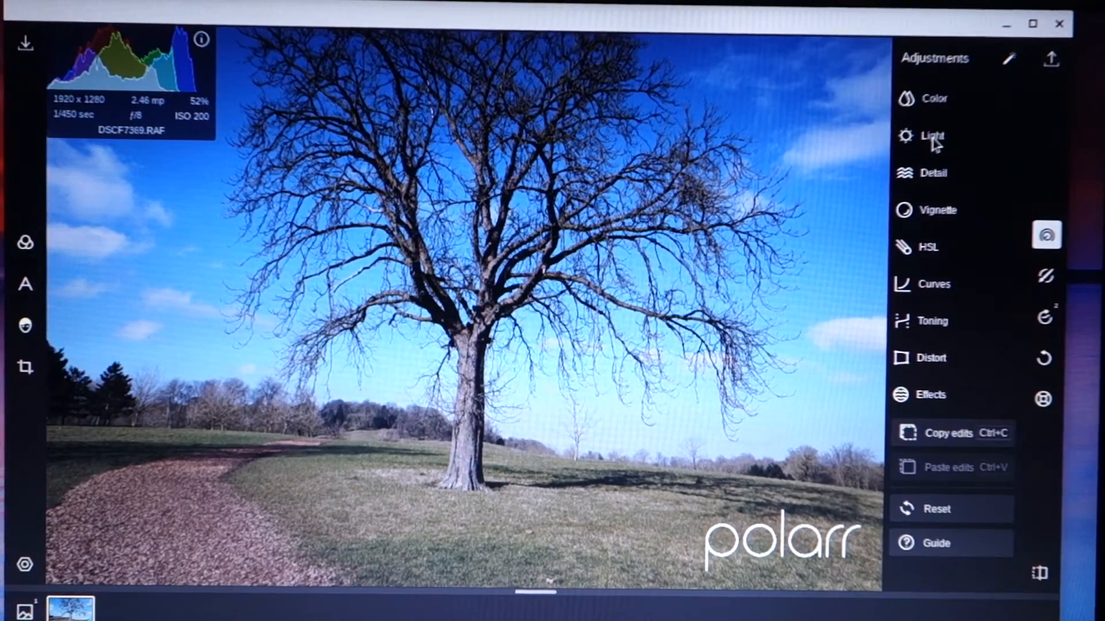
In the Light section, set Shadows 100, Blacks -10, Highlights -51 and Whites -47
left_click(932, 135)
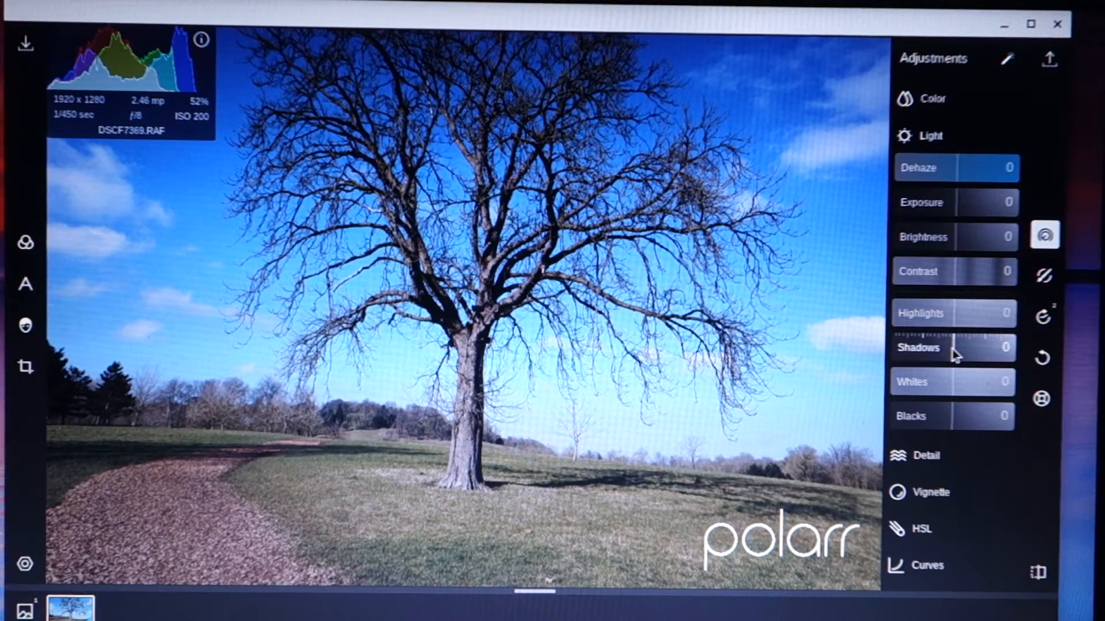
left_click_drag(930, 348, 986, 347)
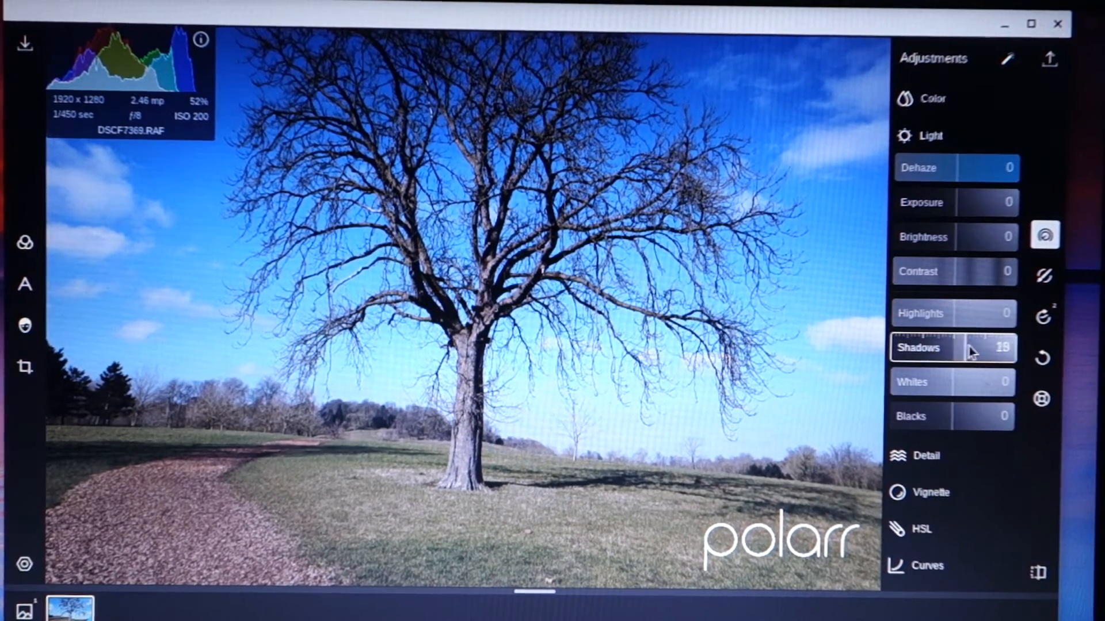
left_click_drag(973, 347, 1014, 347)
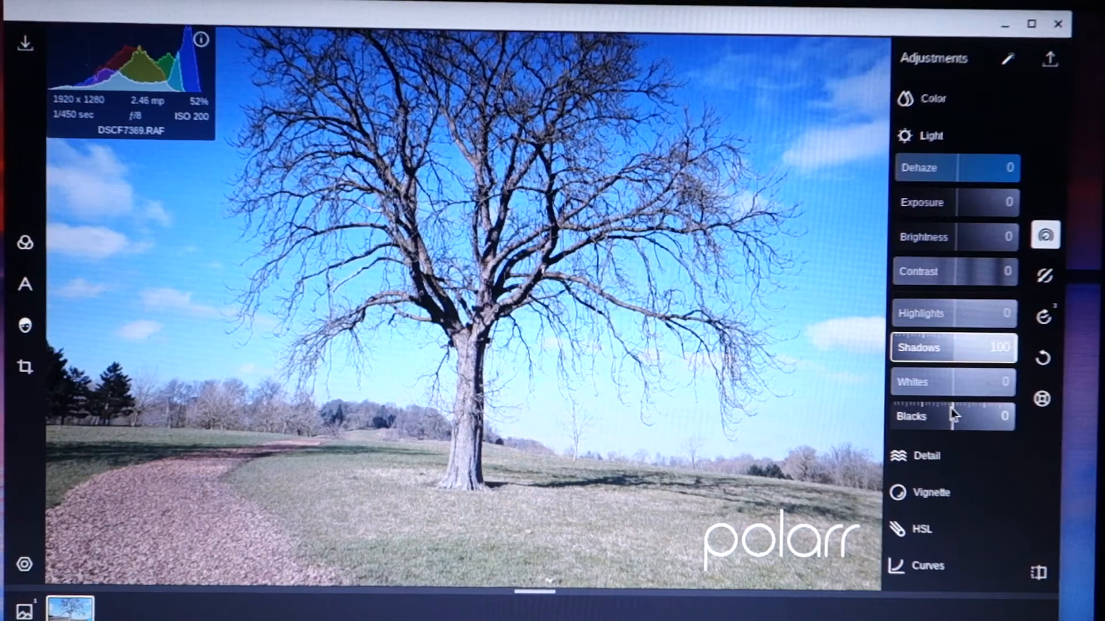
left_click_drag(952, 415, 930, 415)
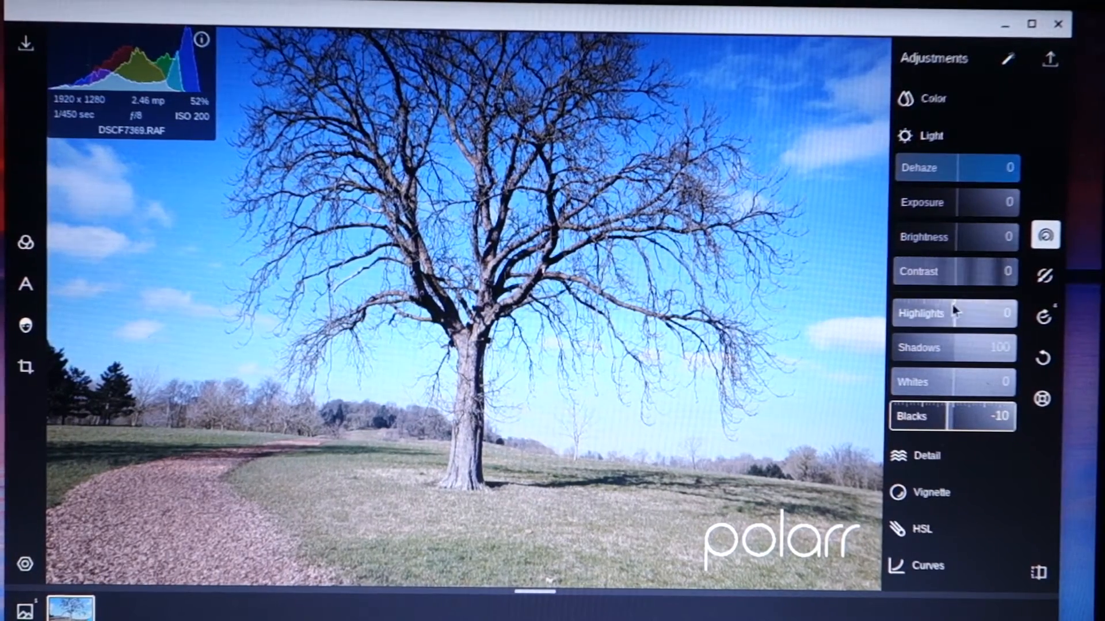
left_click_drag(986, 313, 937, 313)
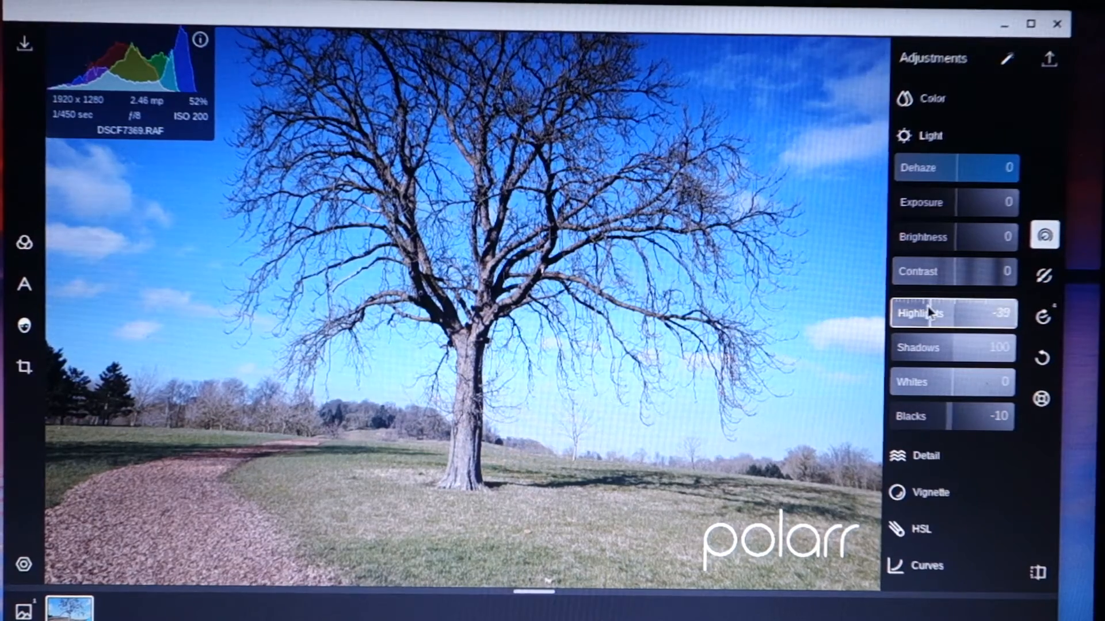
left_click_drag(951, 313, 930, 313)
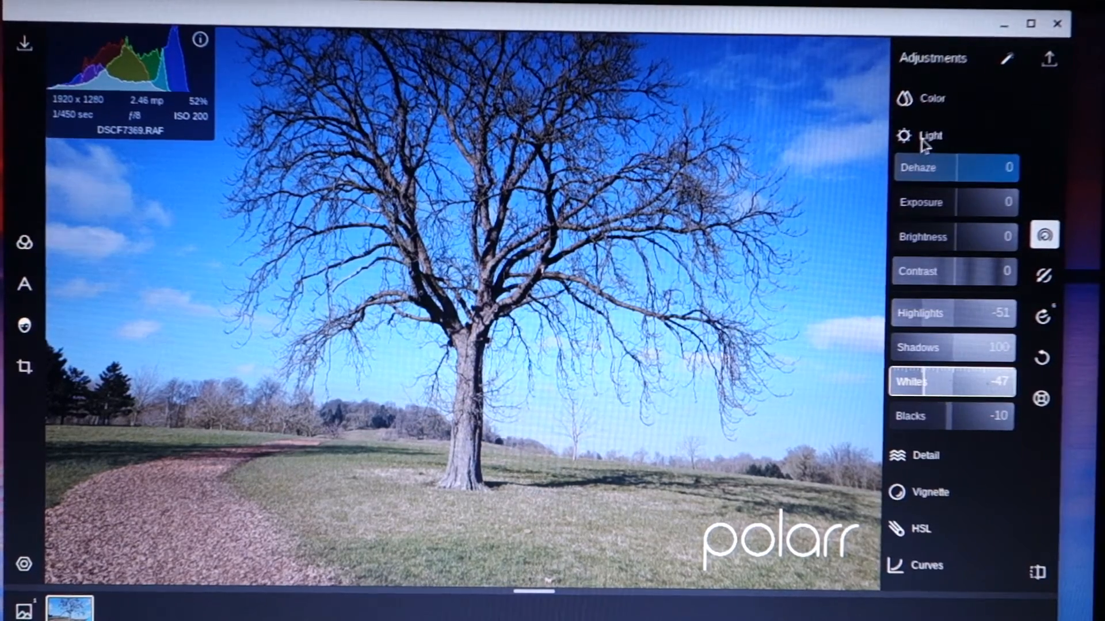
left_click(930, 136)
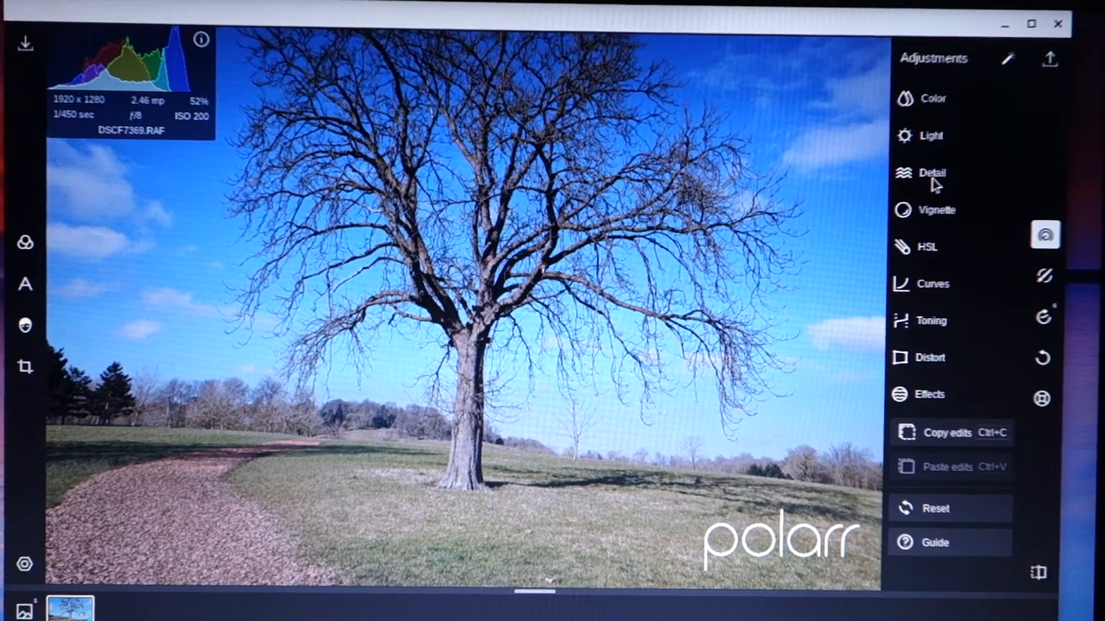
Set the Detail section's Clarity slider to 12, then collapse Detail
left_click(931, 173)
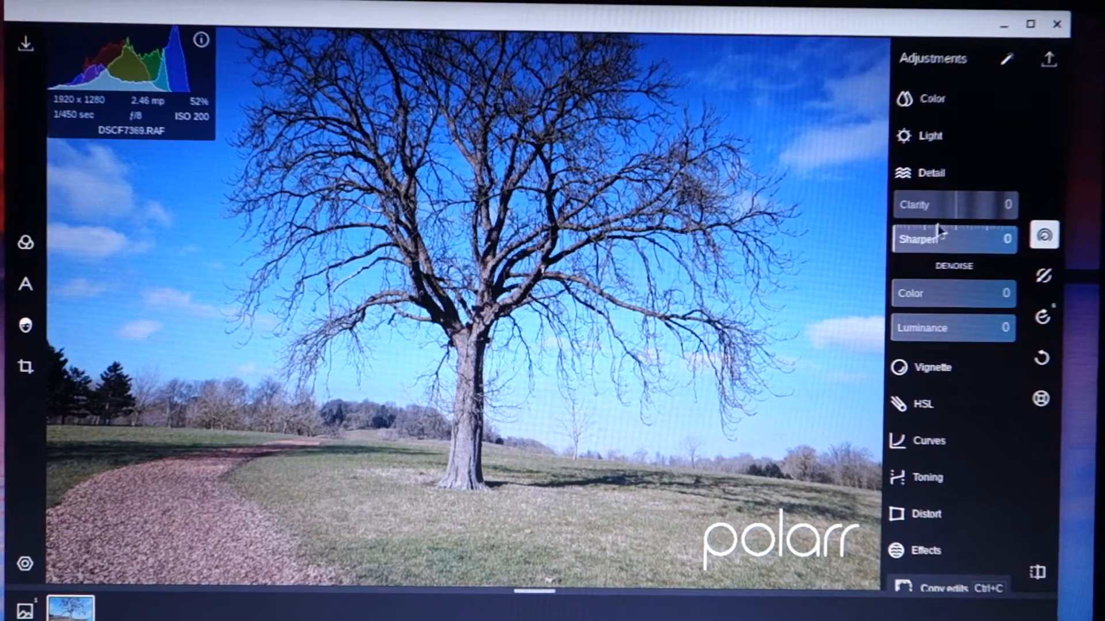
left_click_drag(917, 204, 955, 204)
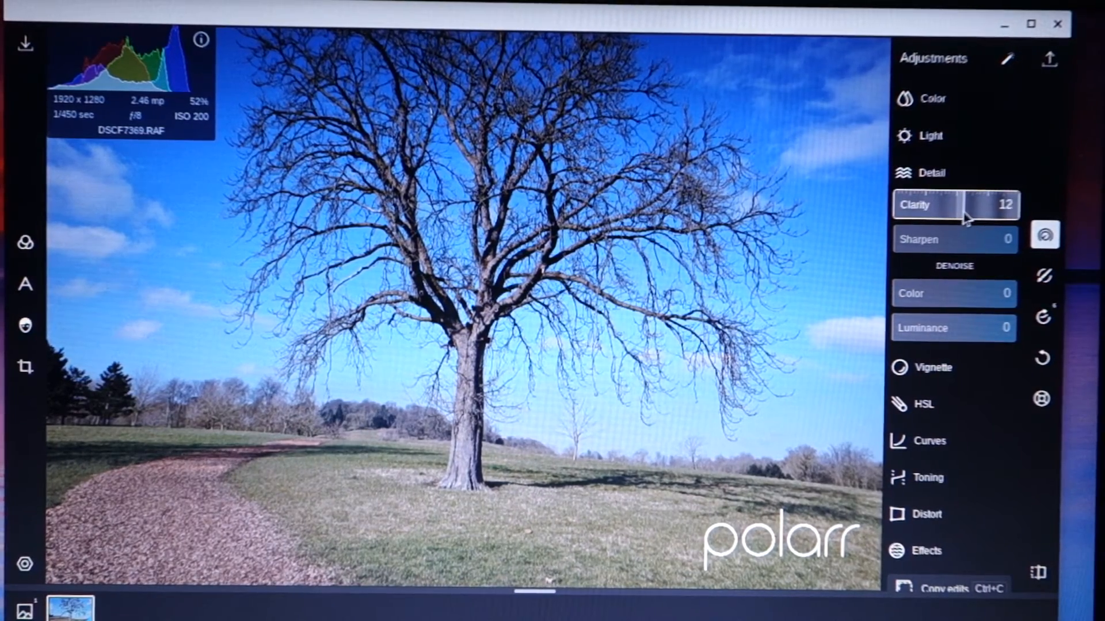
left_click(932, 173)
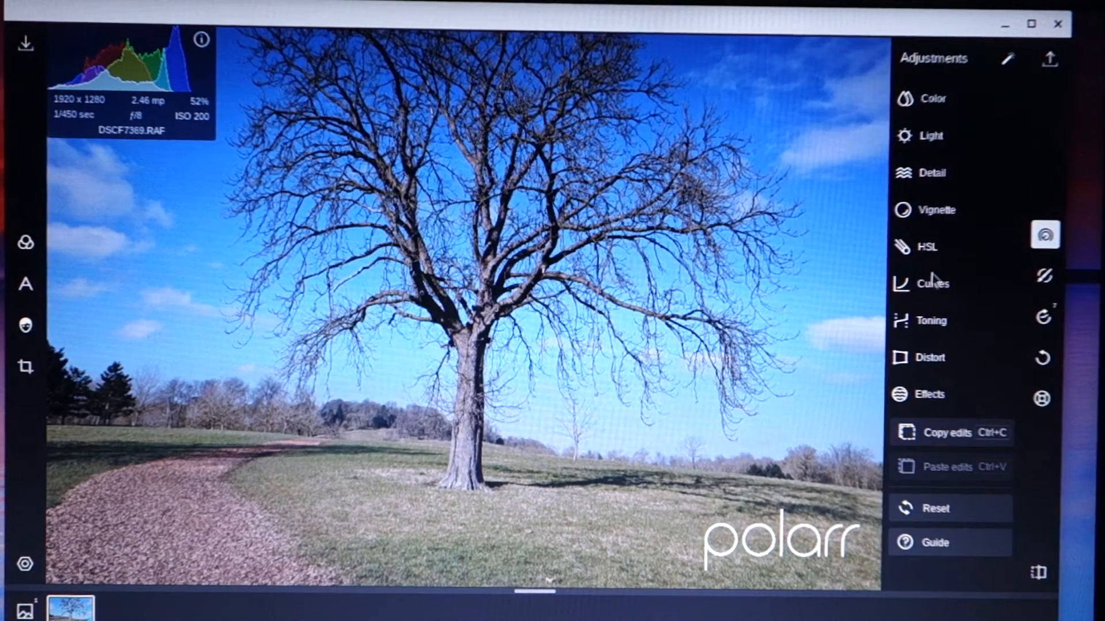
Reshape the white RGB channel curve in Curves to adjust the overall tones
left_click(932, 283)
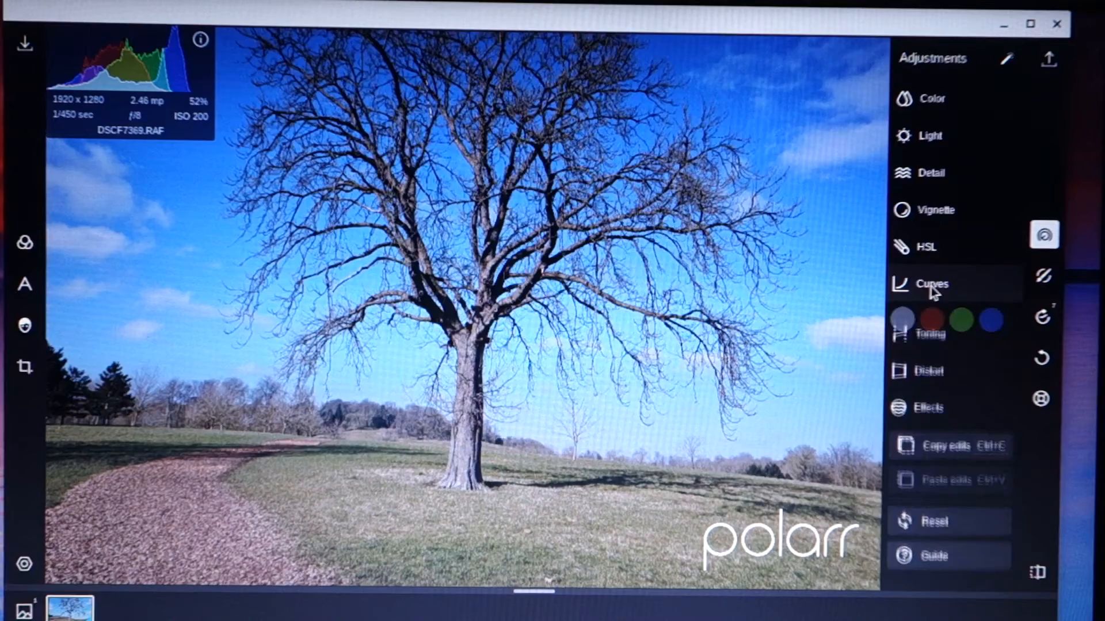
left_click(931, 283)
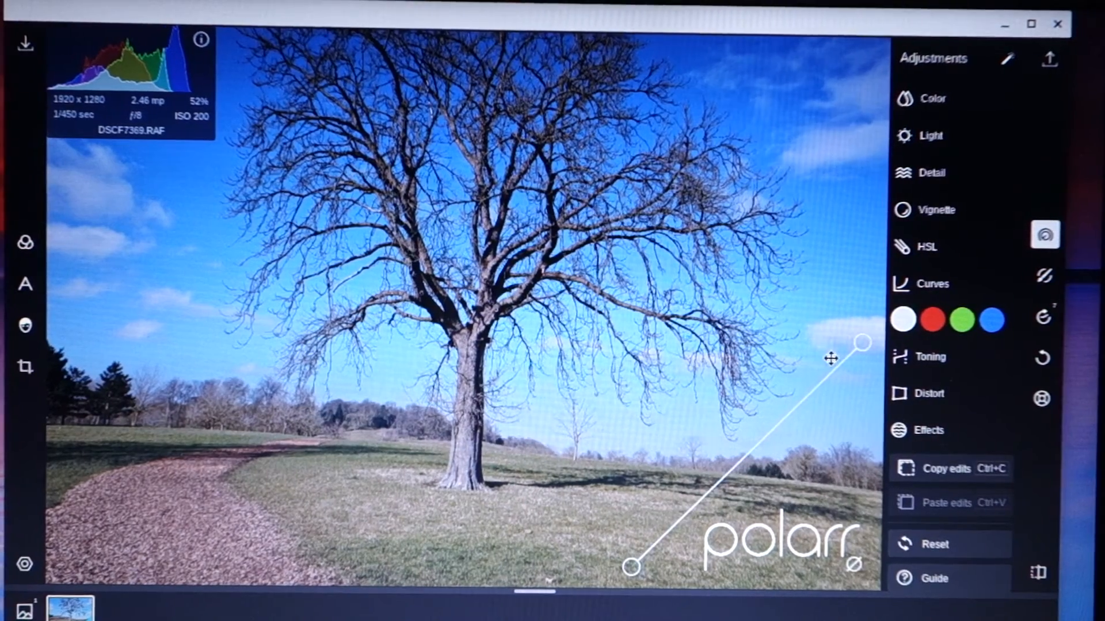
left_click_drag(831, 359, 819, 381)
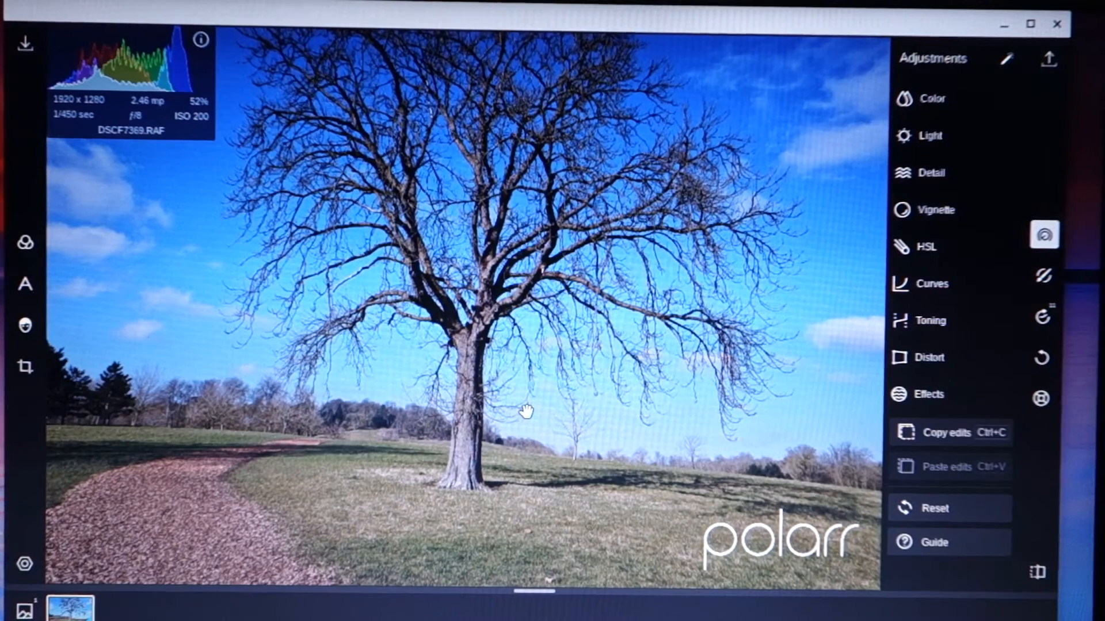
mouse_move(1043, 275)
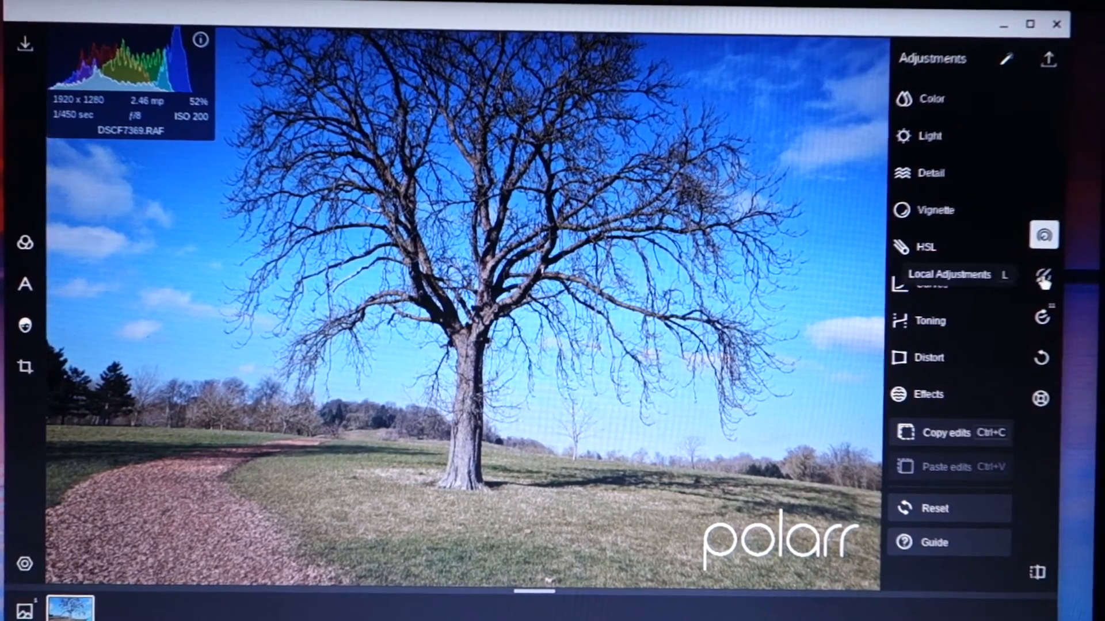
Add a Brush local mask with exposure -50 and shadows 52, then open Save options
left_click(1042, 275)
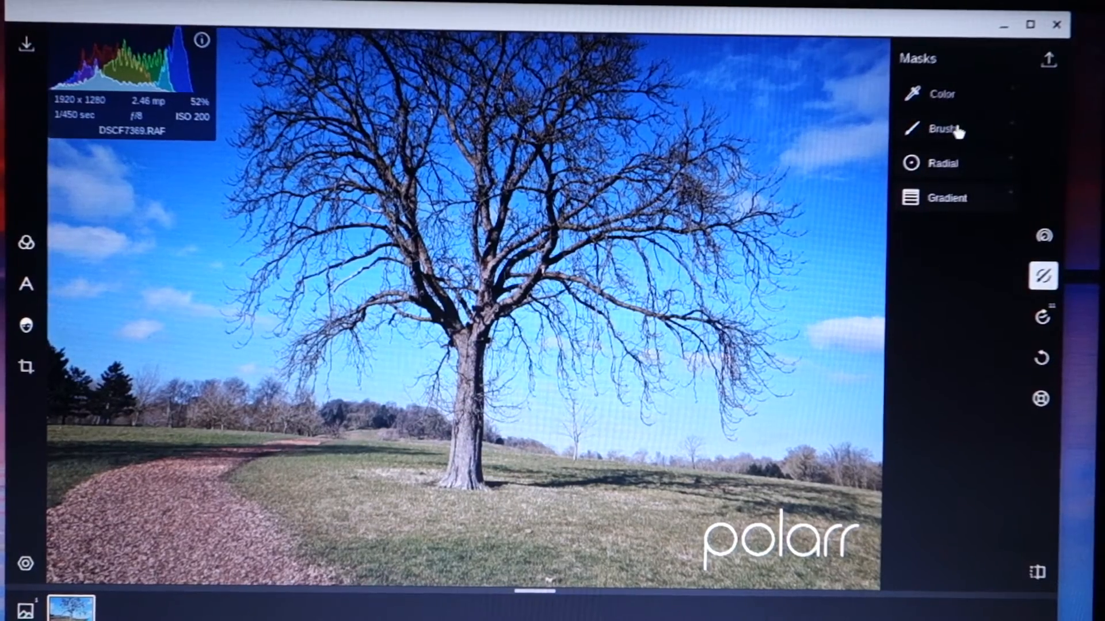
left_click(941, 129)
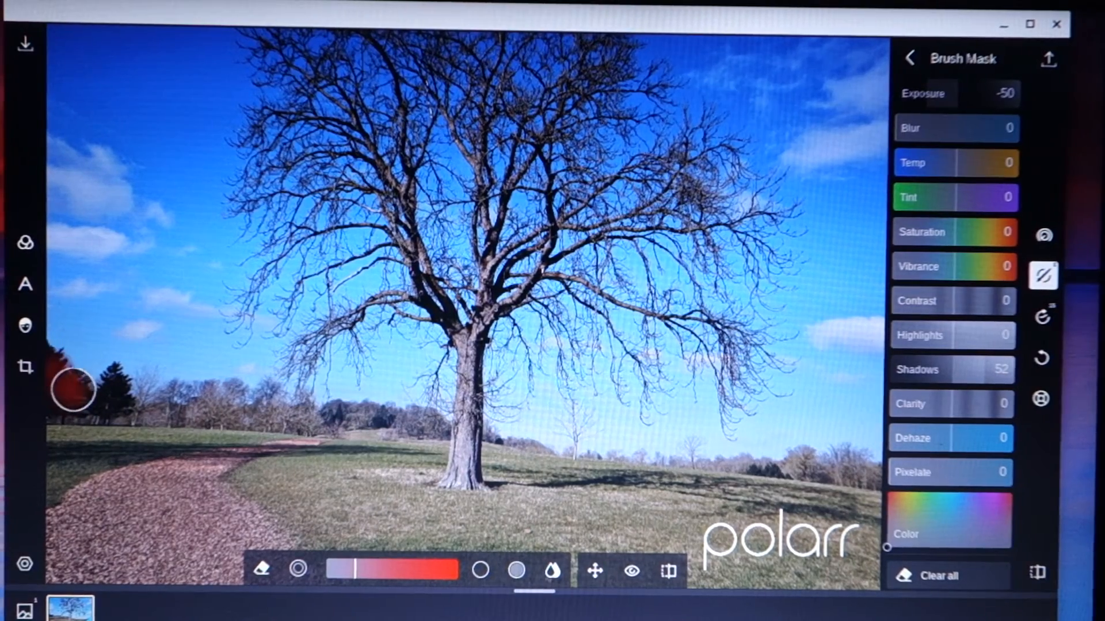
mouse_move(866, 275)
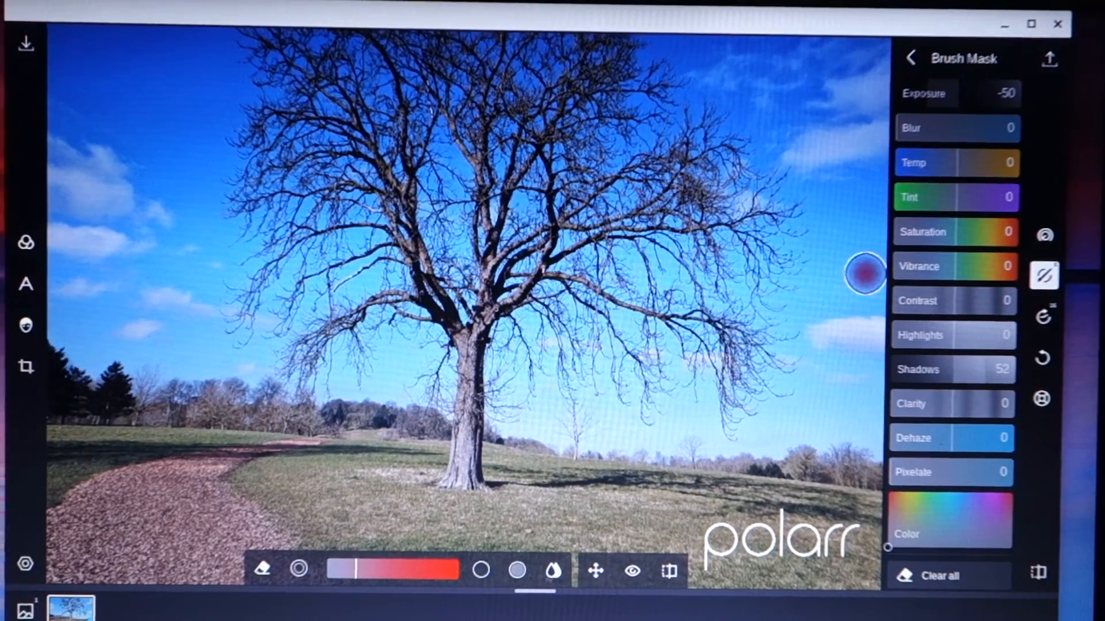
left_click(910, 57)
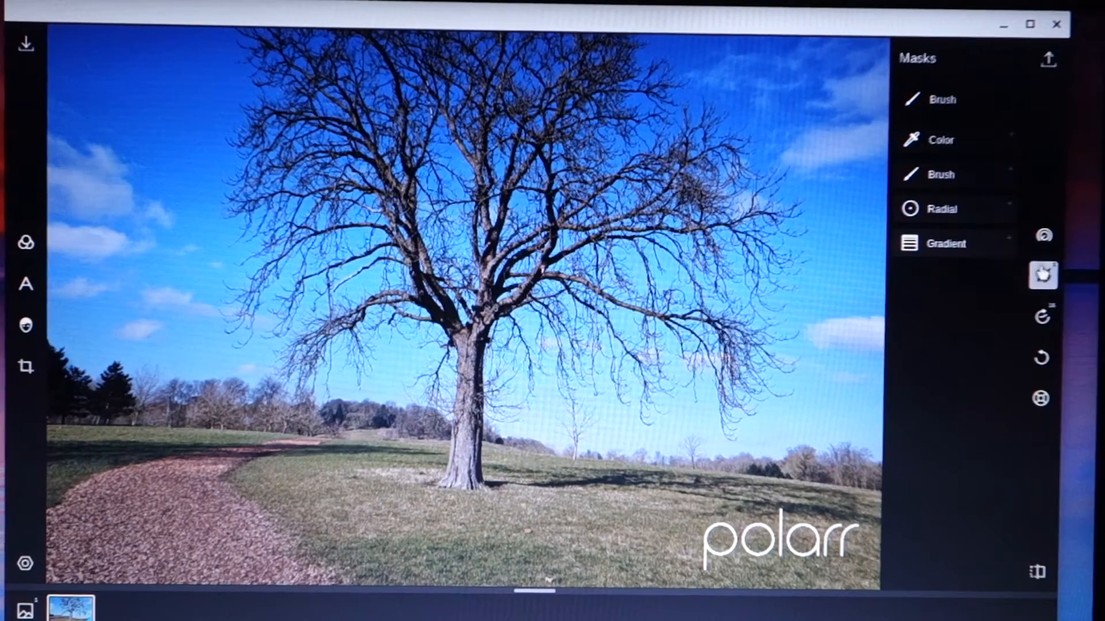
left_click(1044, 234)
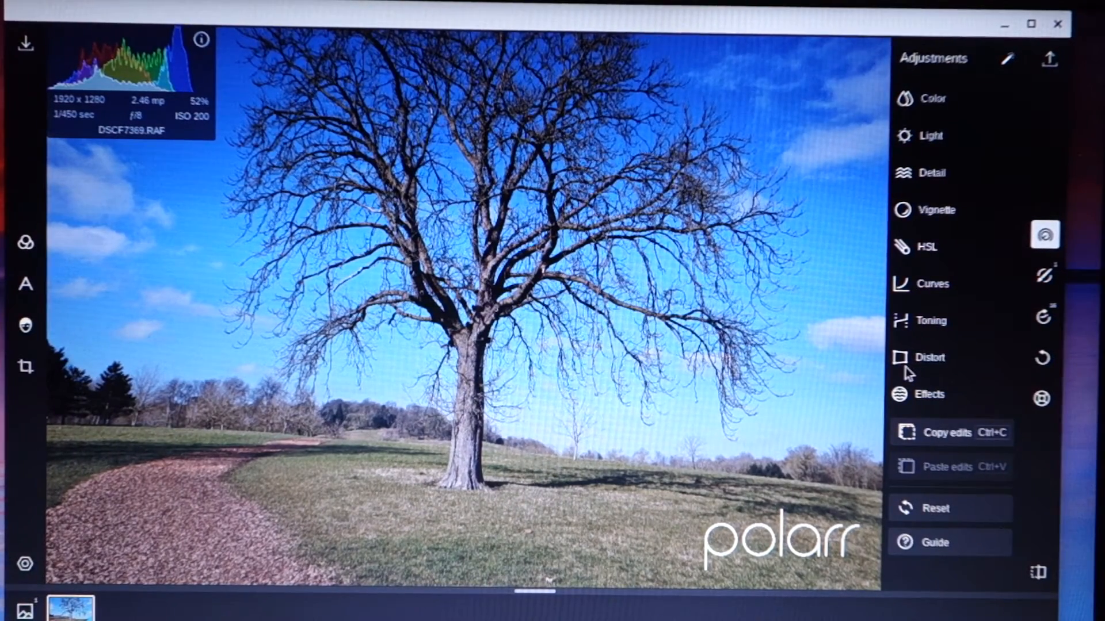
mouse_move(1049, 59)
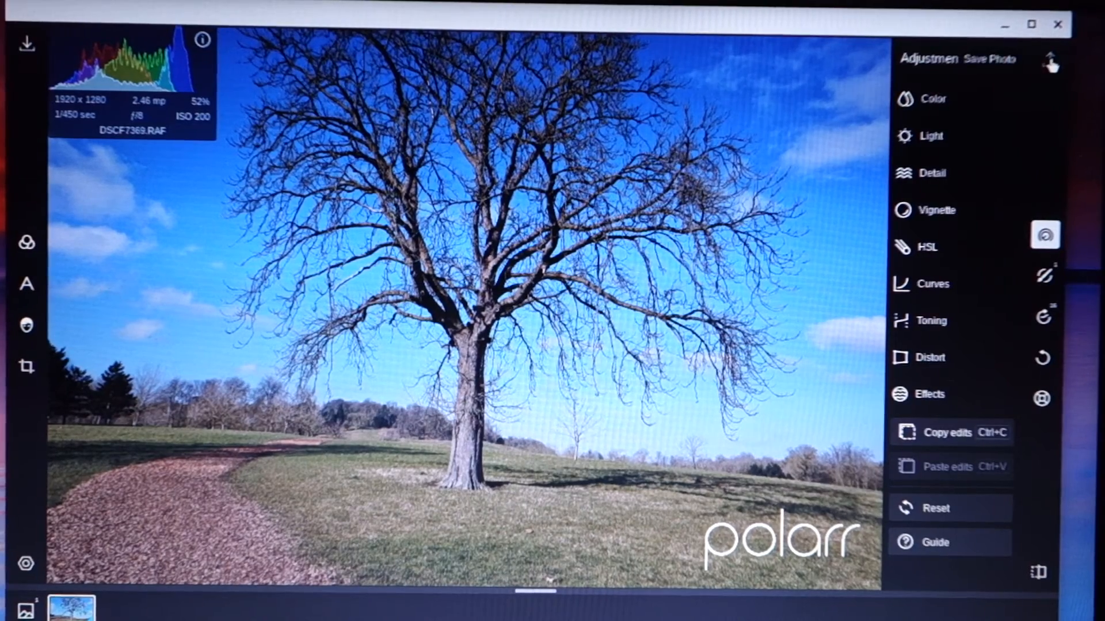
left_click(986, 57)
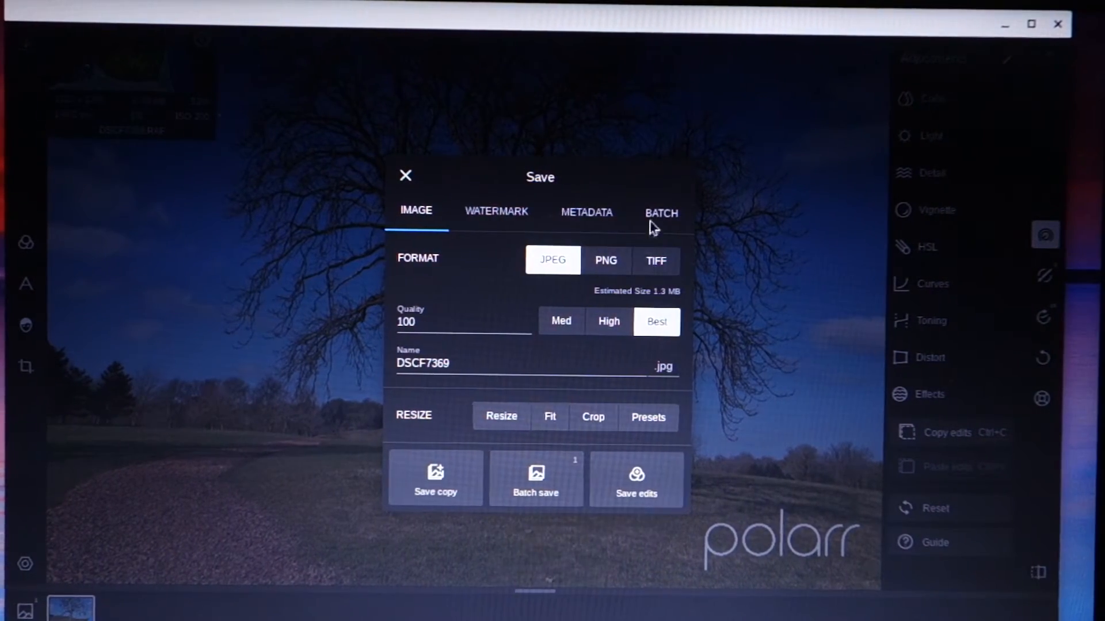
mouse_move(435, 349)
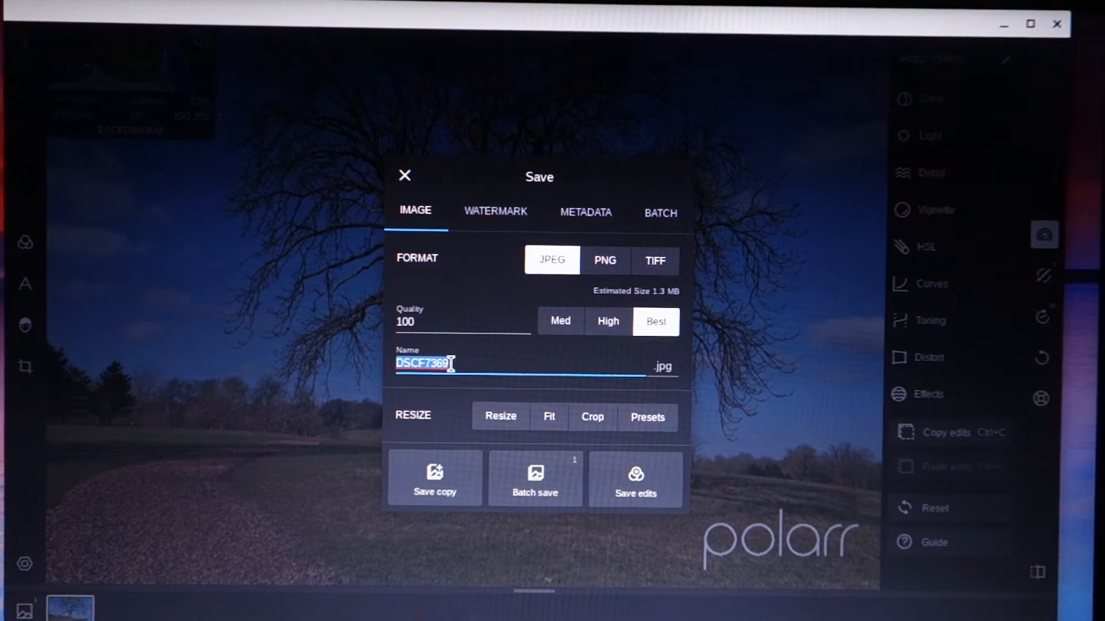
Name the JPEG export 'tree edit polarr' and save it as a copy
type("tree ed")
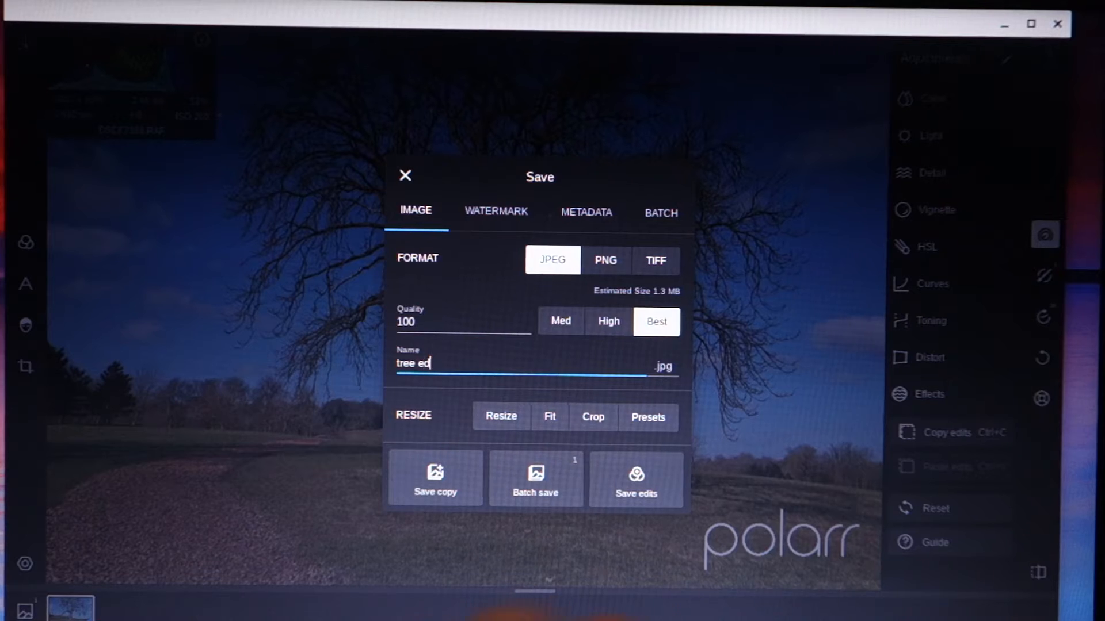
type("it")
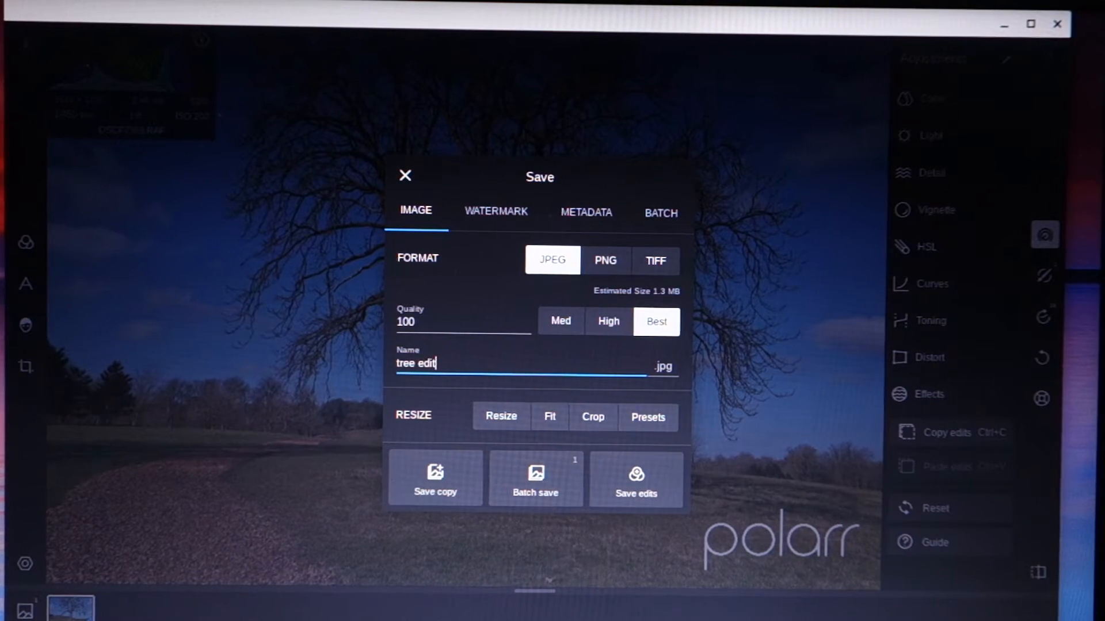
type("pola")
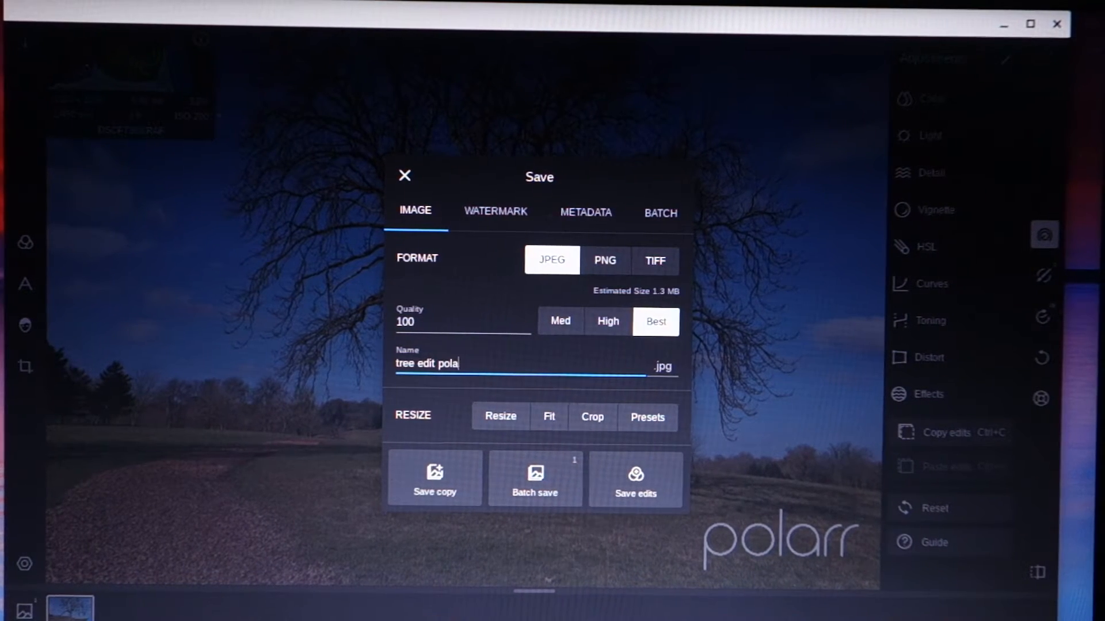
type("rr")
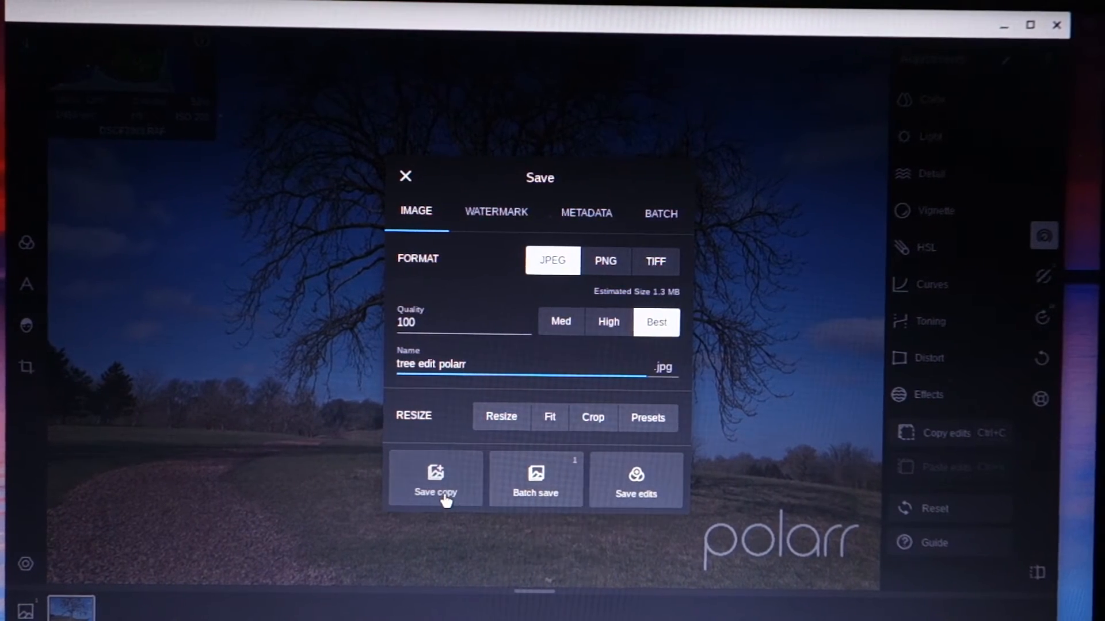
left_click(435, 491)
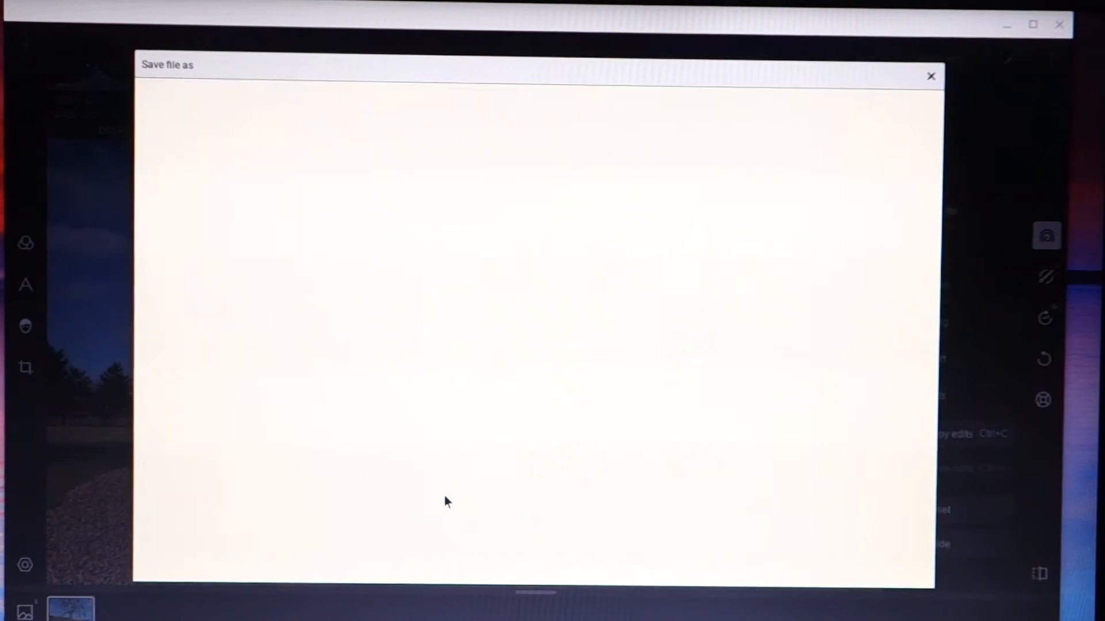